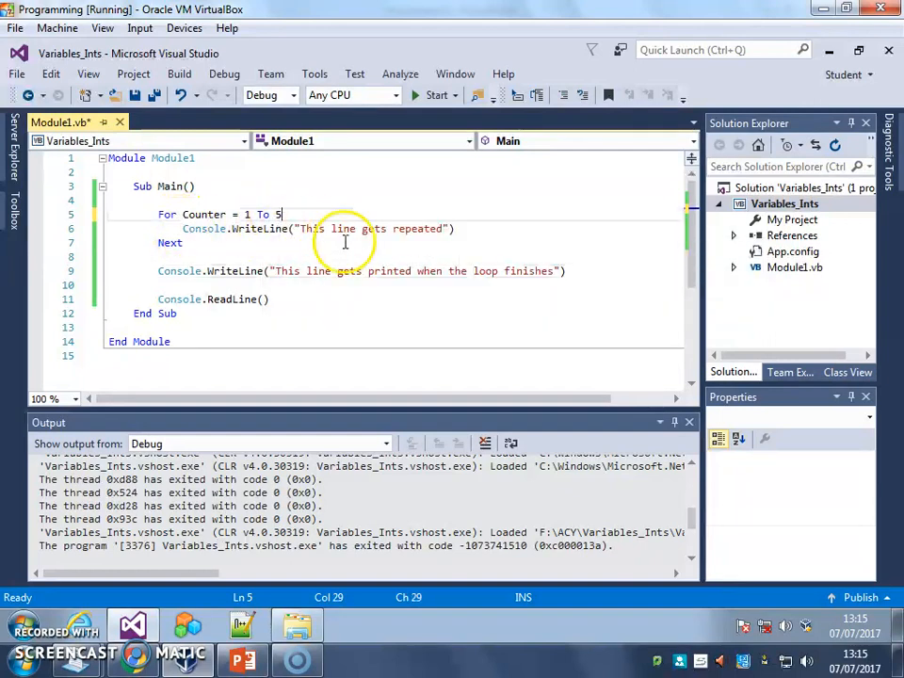
- Change the loop limit to 10 and have WriteLine print Counter each pass
key("backspace")
type("10")
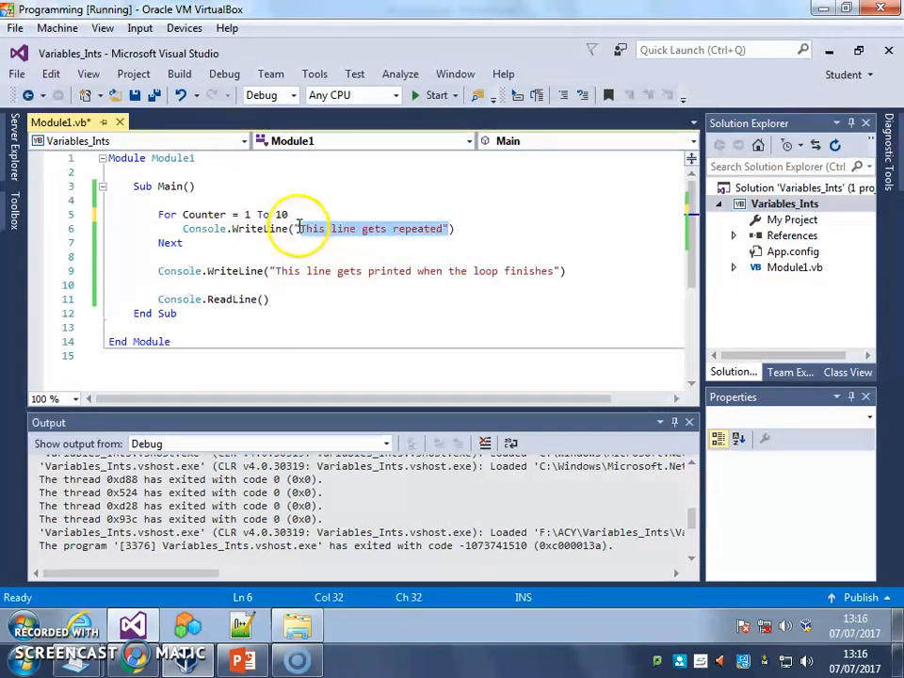
type("Cou")
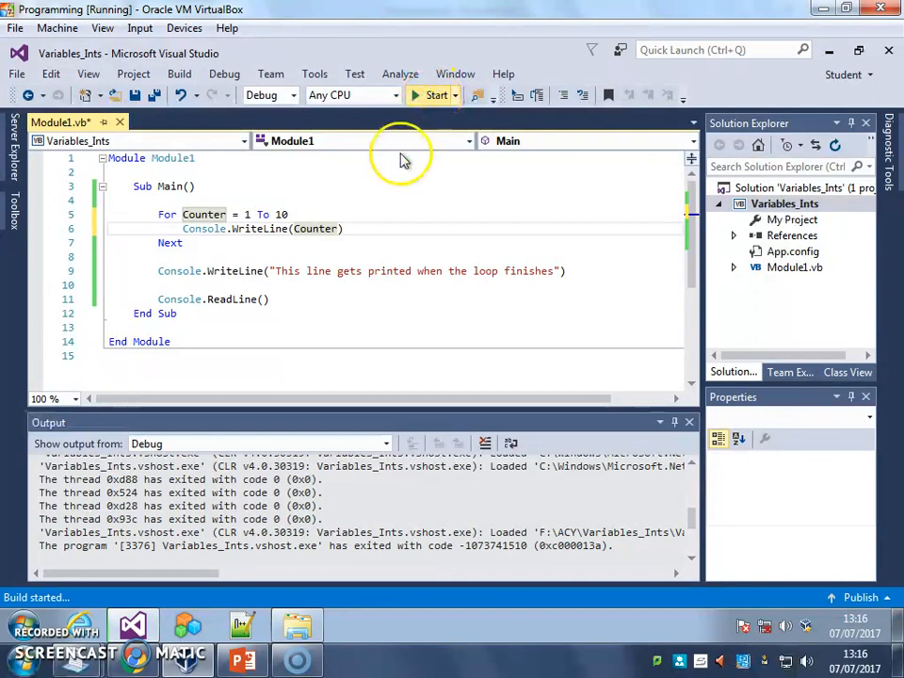
left_click(437, 94)
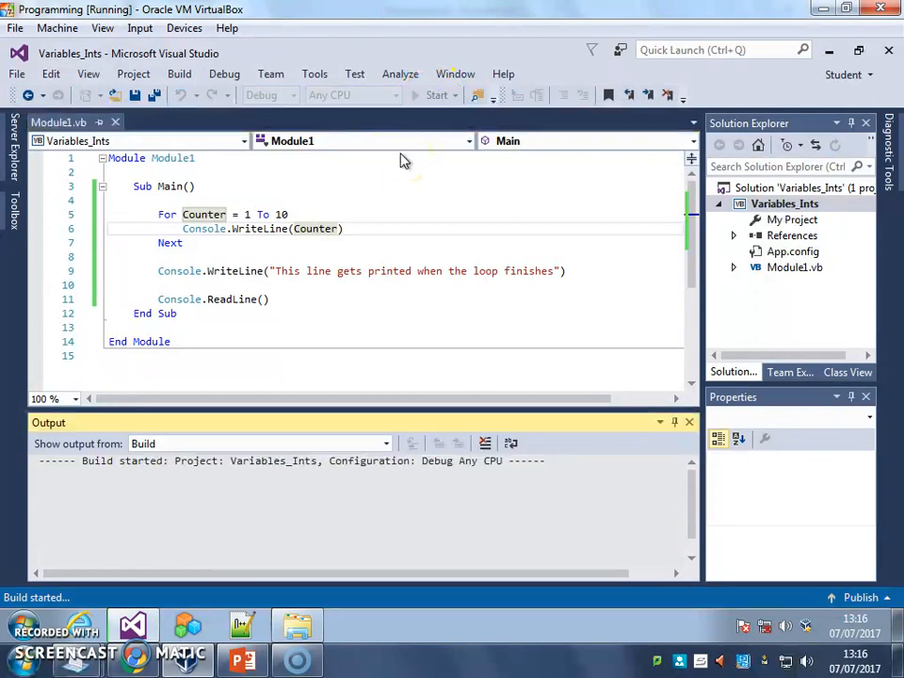
left_click(437, 94)
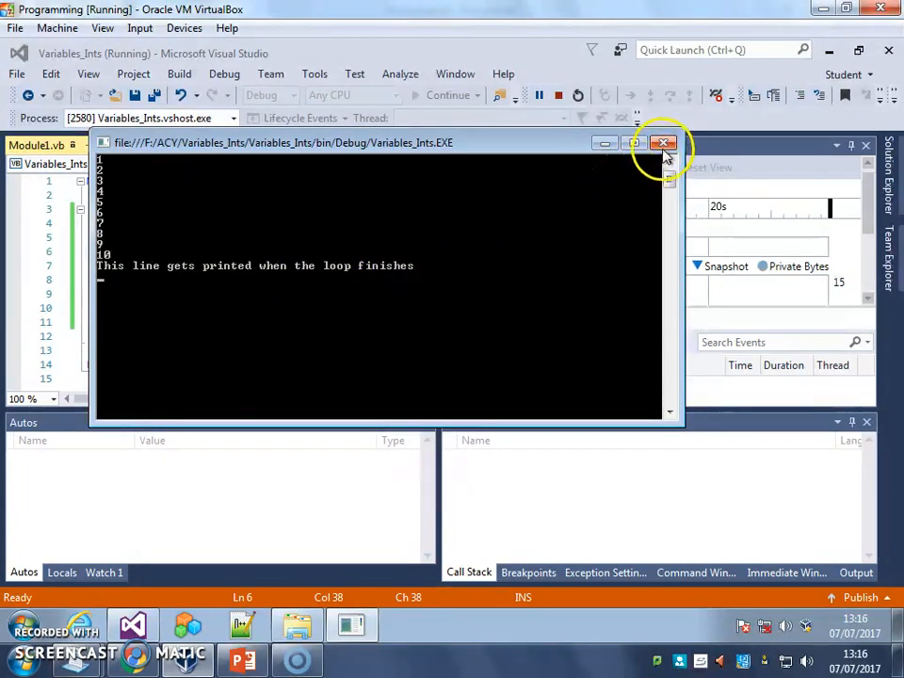
left_click(662, 144)
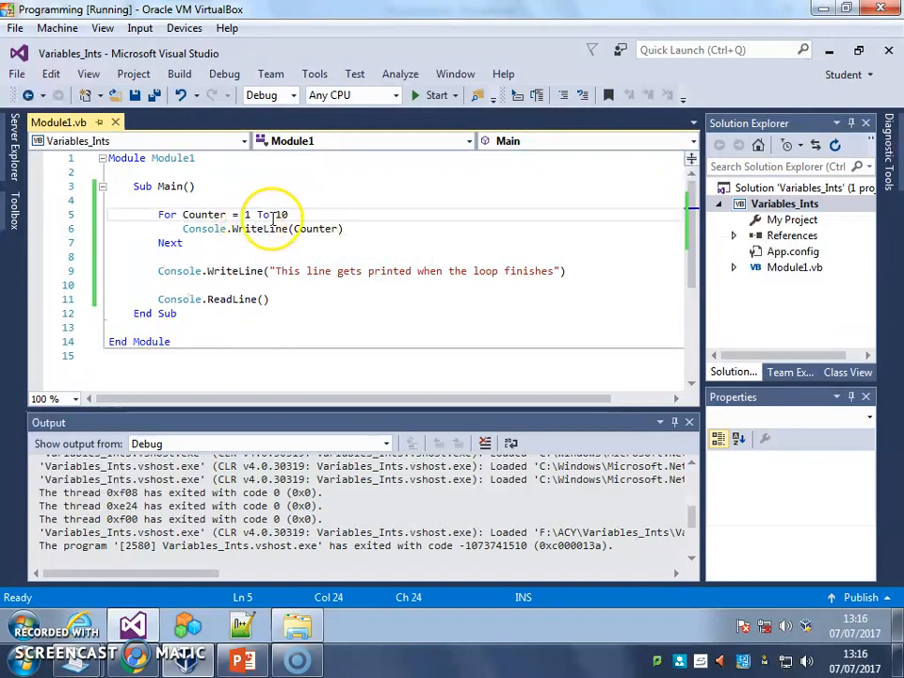
type("0")
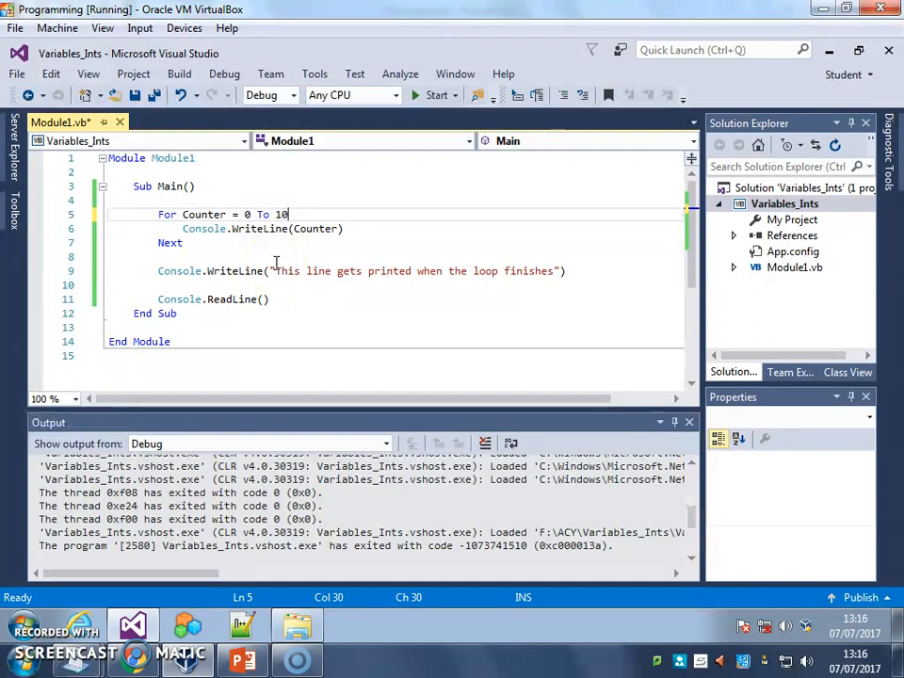
mouse_move(247, 214)
type("1")
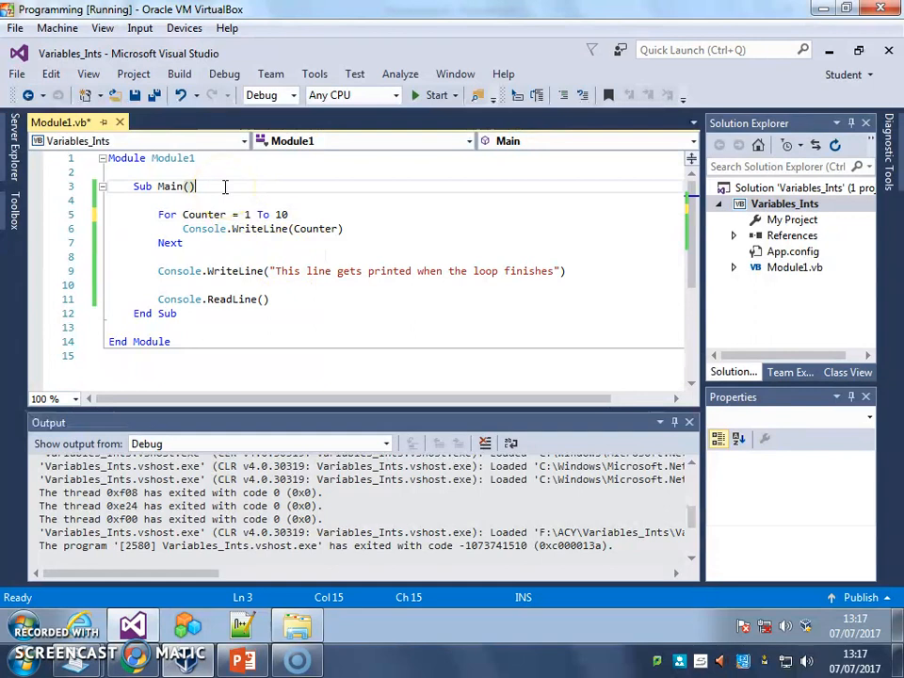
- Add 'Dim Total As Integer' on a new line at the top of Sub Main
key("enter")
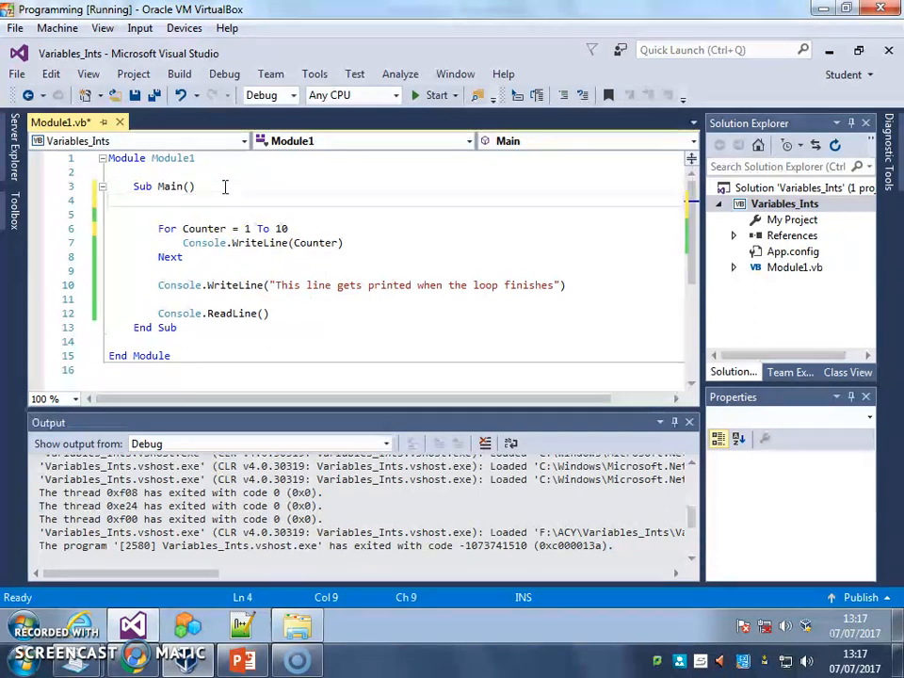
type("Dim")
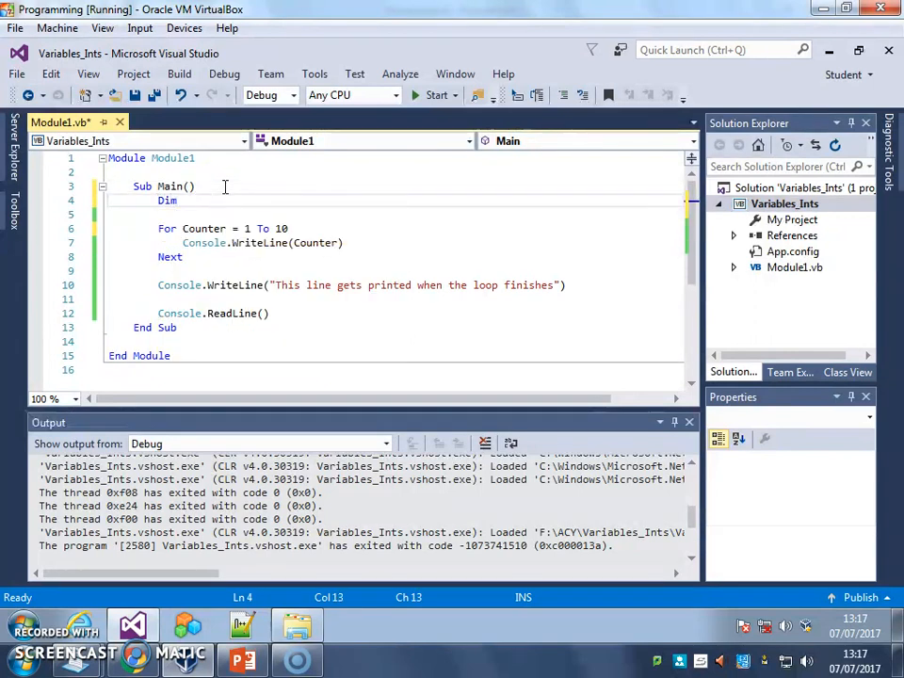
type("total")
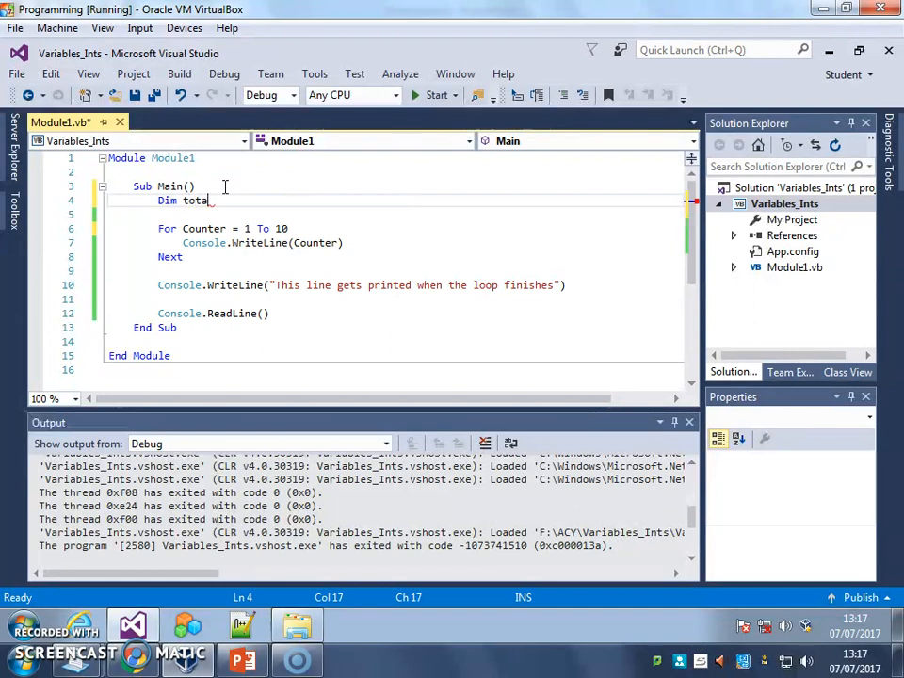
key("BackSpace")
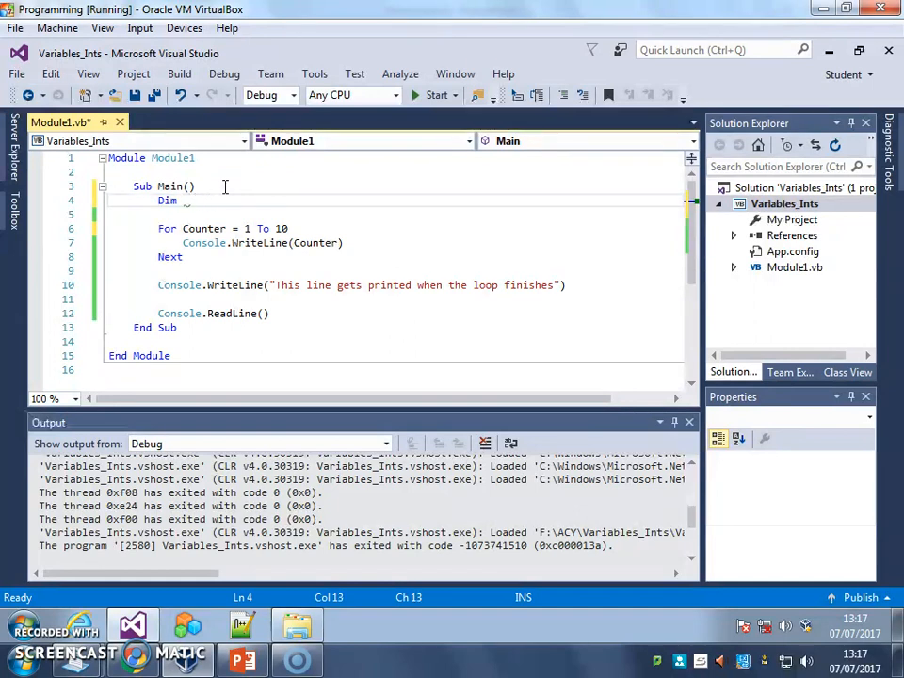
type("Total As int")
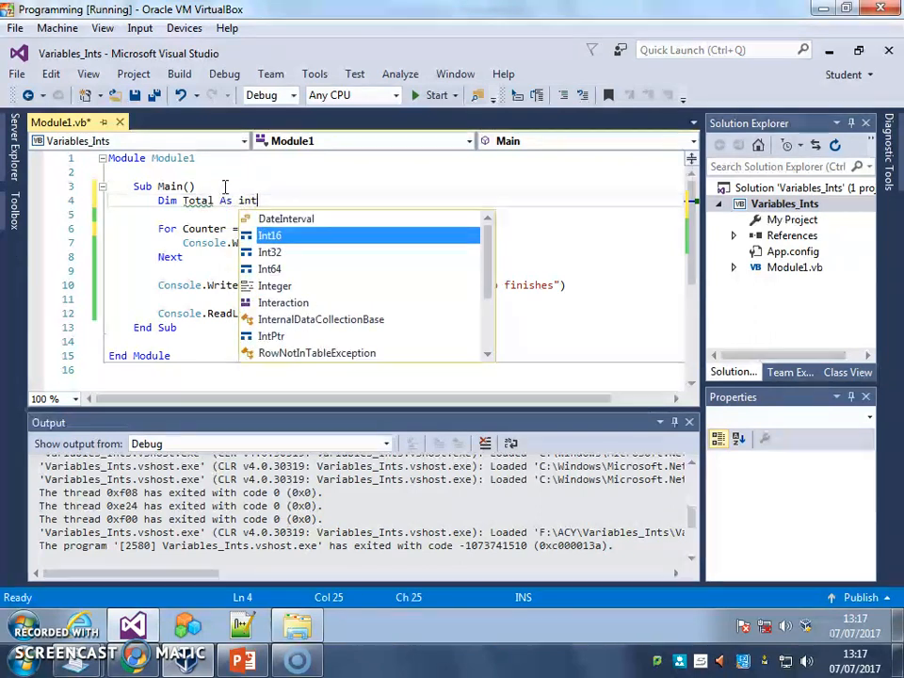
type("eger")
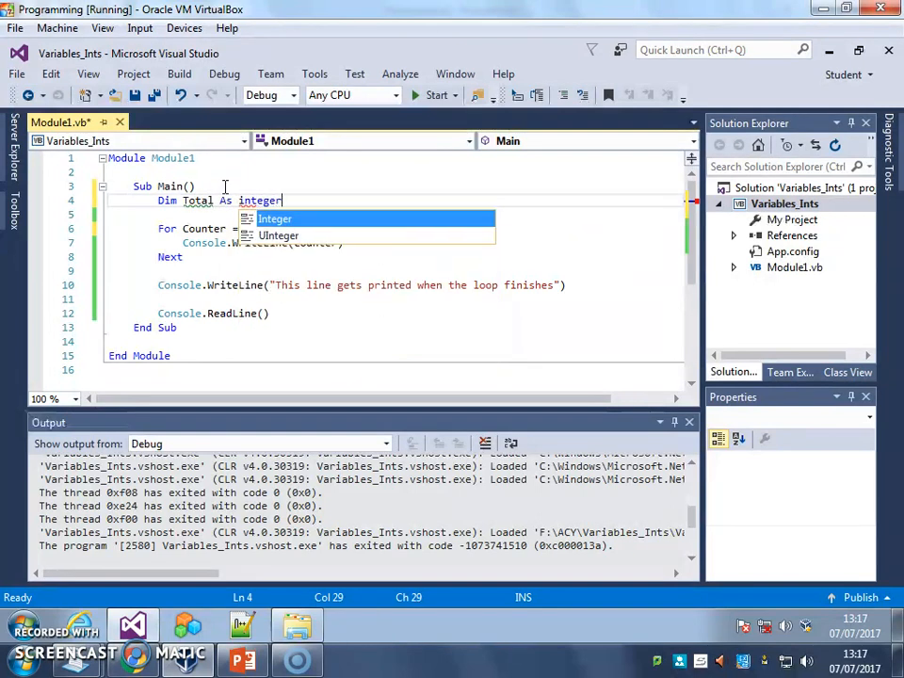
mouse_move(274, 219)
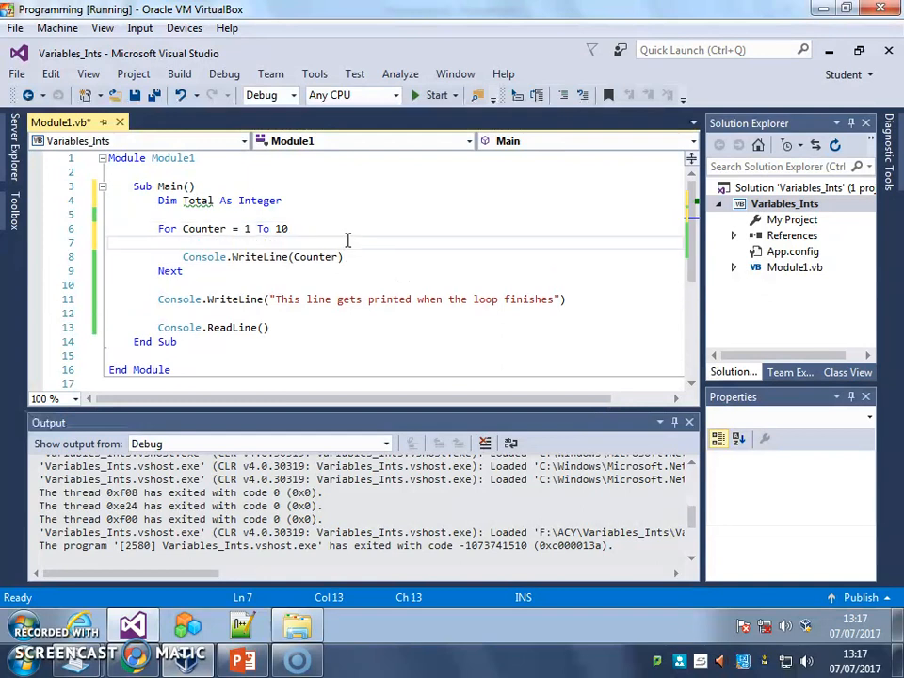
- Add 'Total = 2 * Counter' in the loop, extend it to 12, and print Total
type("Total =")
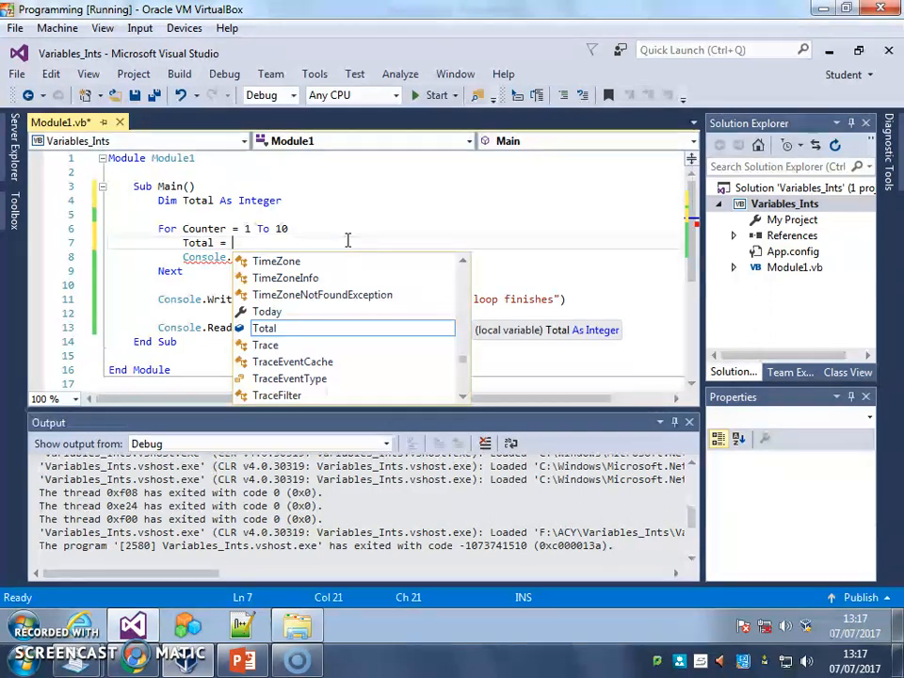
type("2 *")
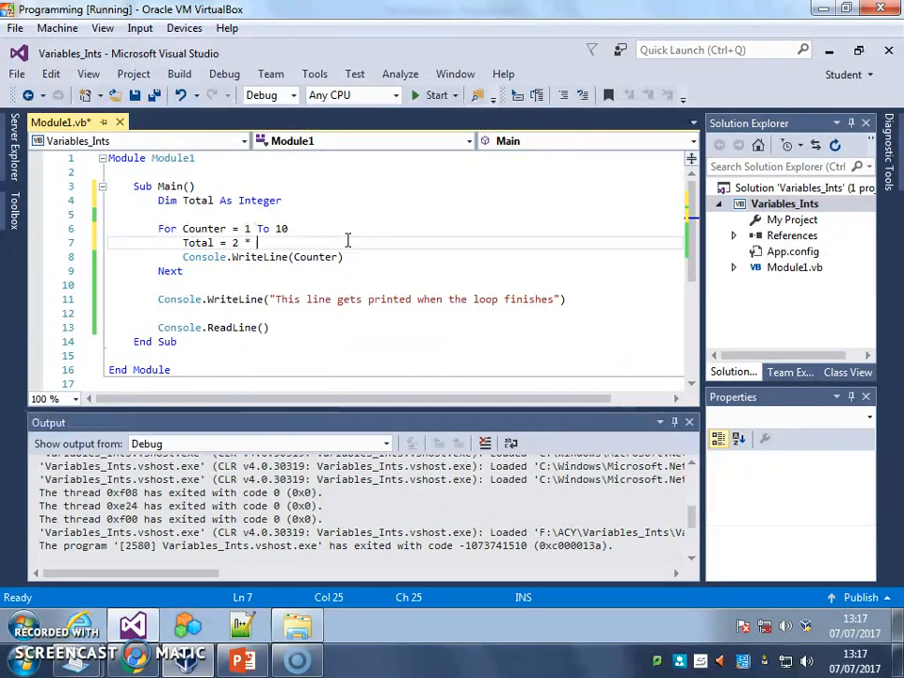
type("Counter")
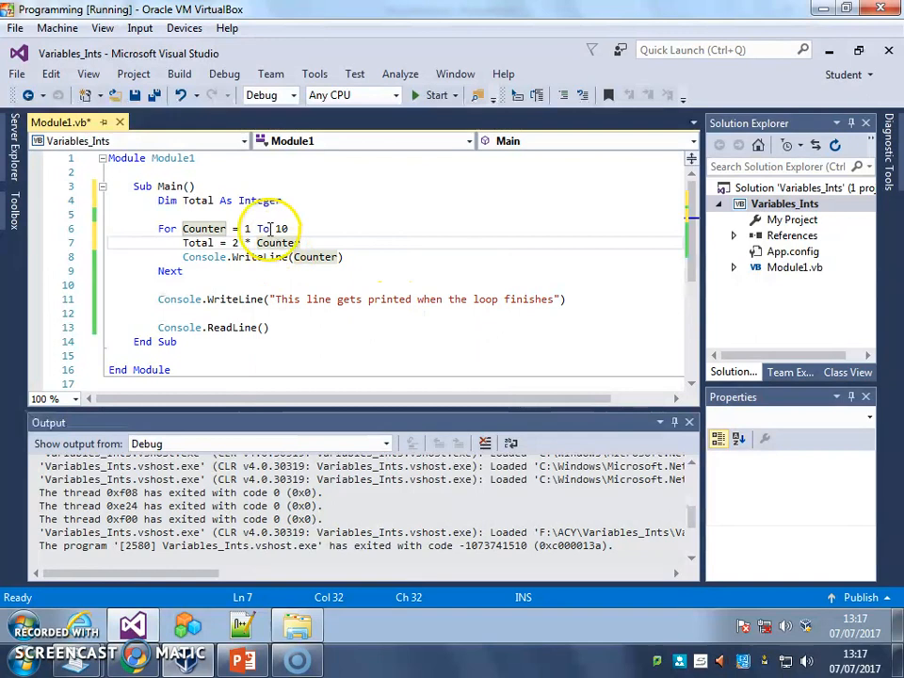
mouse_move(249, 241)
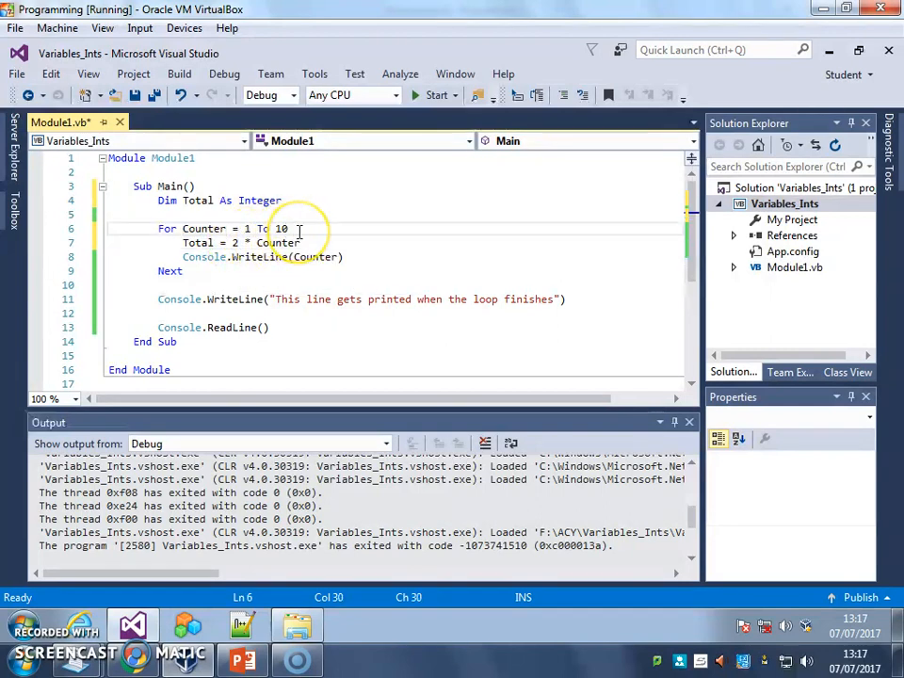
type("2")
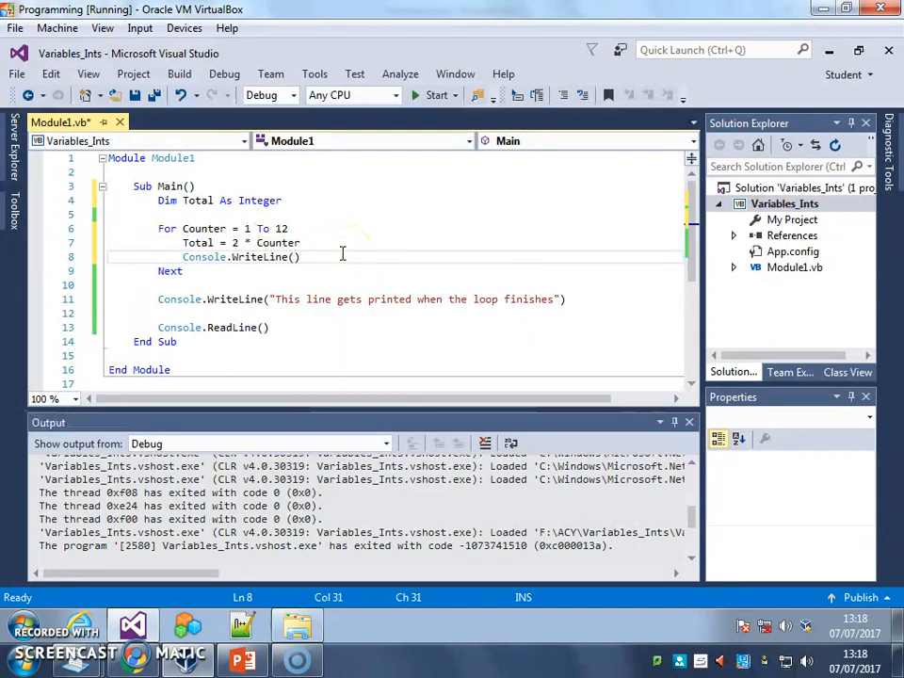
type("Total")
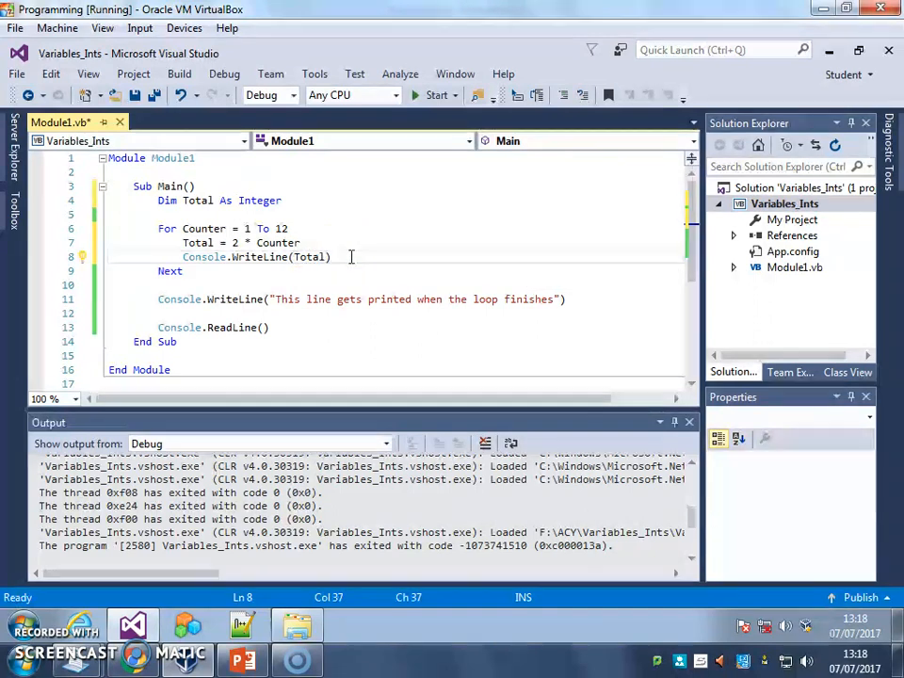
mouse_move(437, 94)
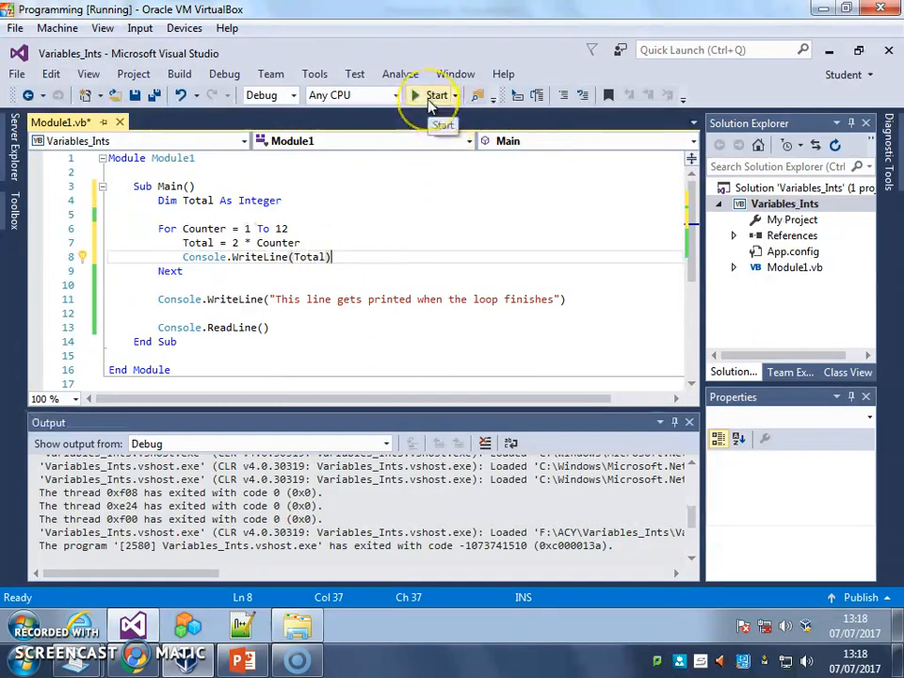
left_click(429, 94)
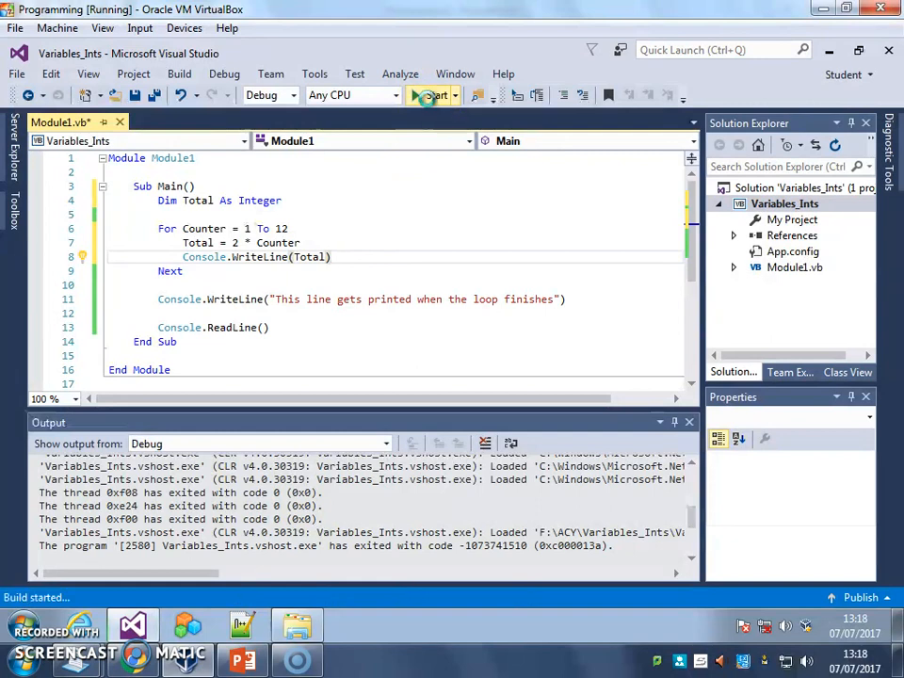
left_click(433, 94)
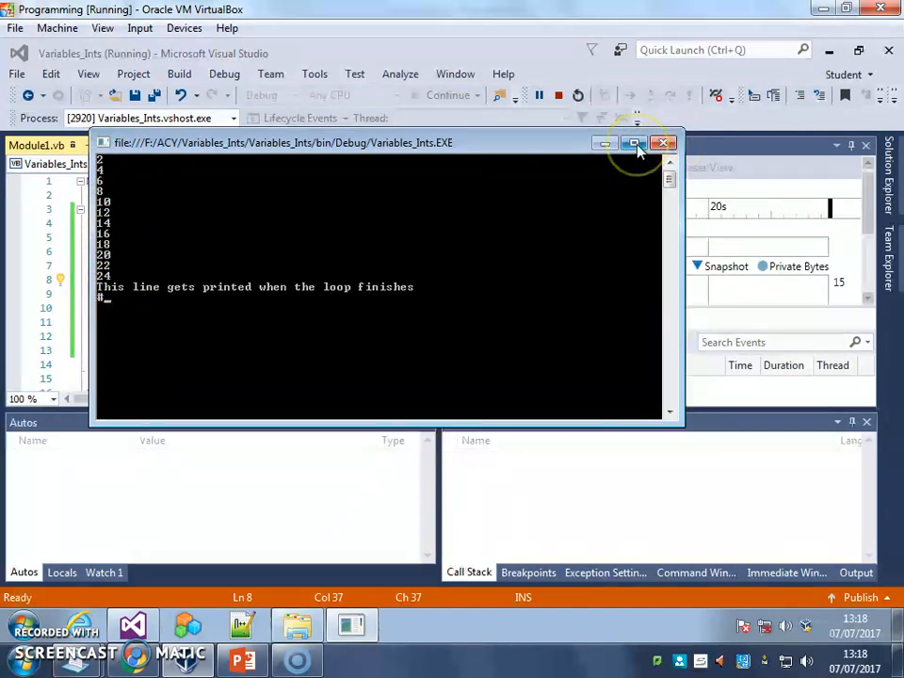
left_click(663, 143)
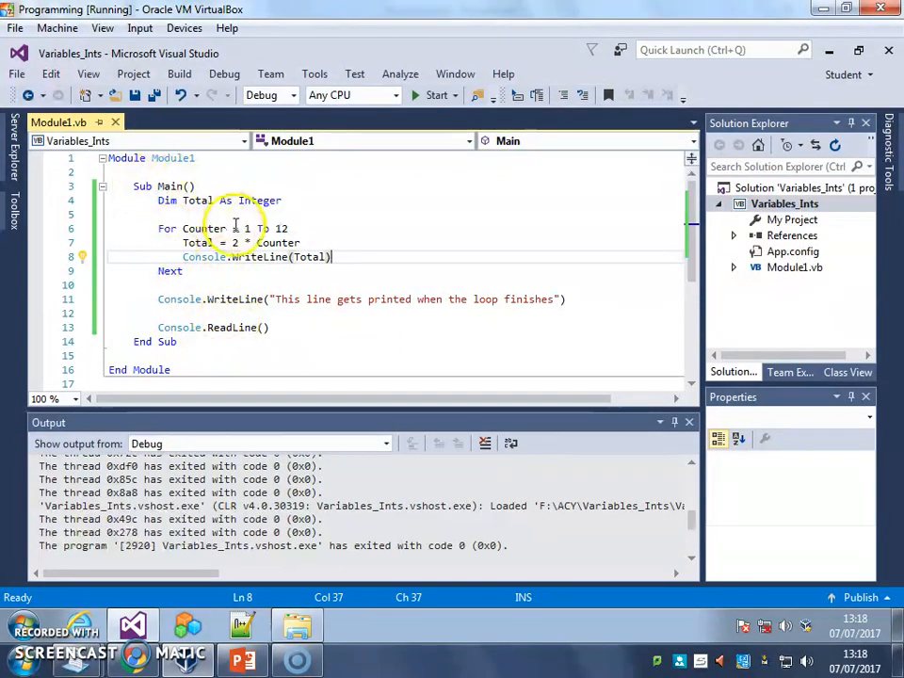
mouse_move(279, 230)
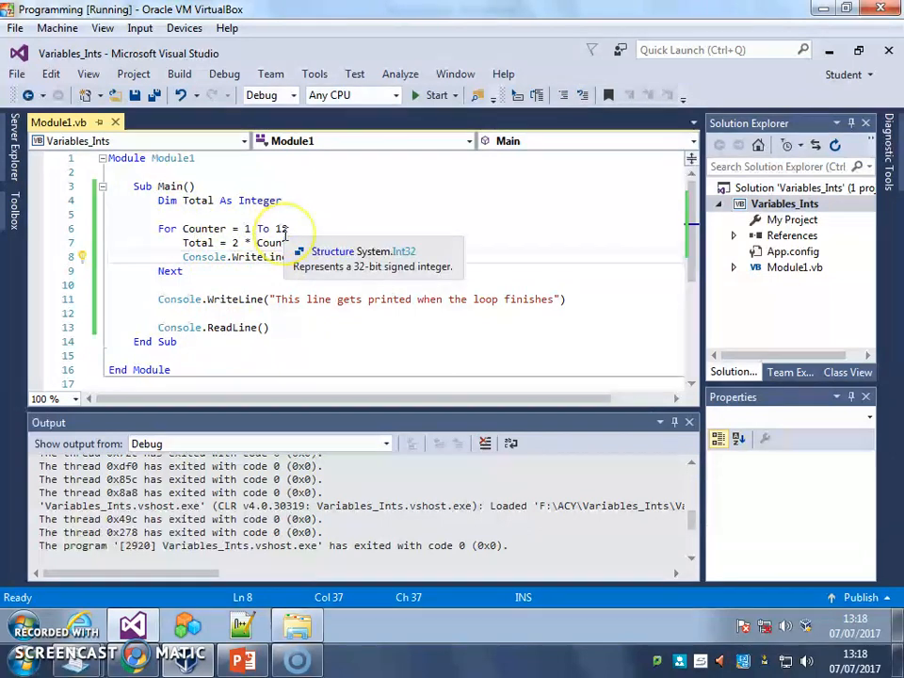